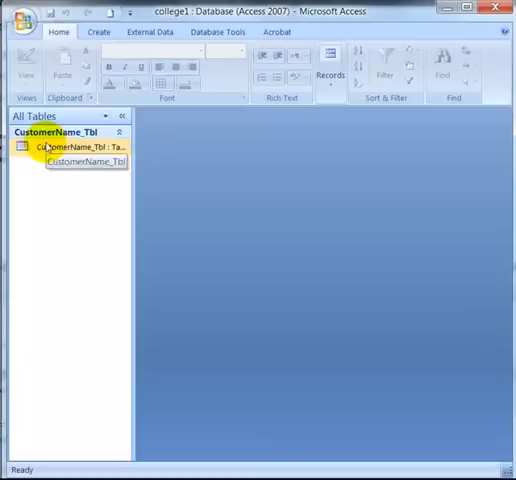
Step: Open CustomerName_Tbl and switch it to Design View
{"action": "double_click", "coordinate": [80, 148]}
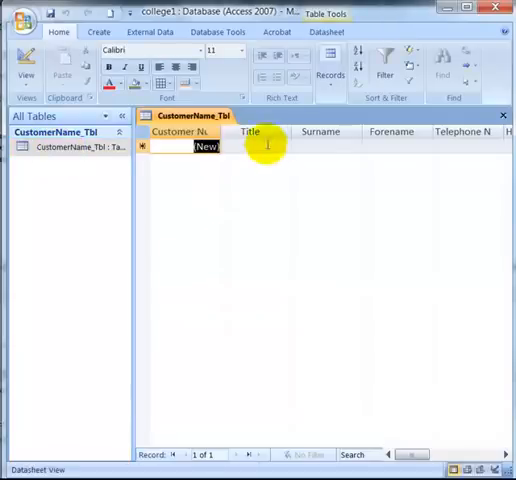
{"action": "left_click", "coordinate": [20, 64]}
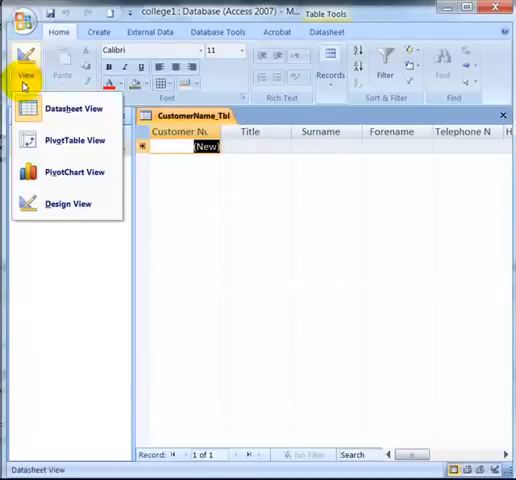
{"action": "left_click", "coordinate": [68, 204]}
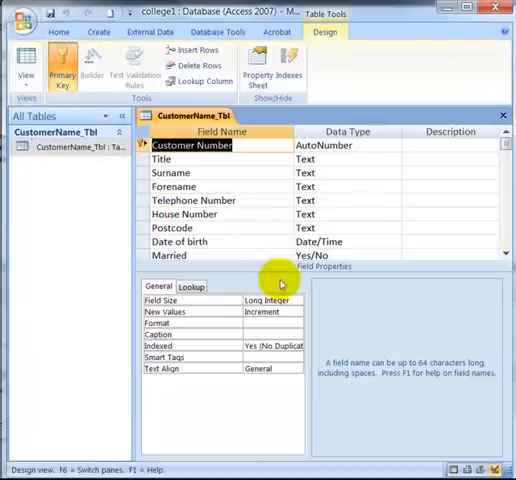
{"action": "mouse_move", "coordinate": [368, 228]}
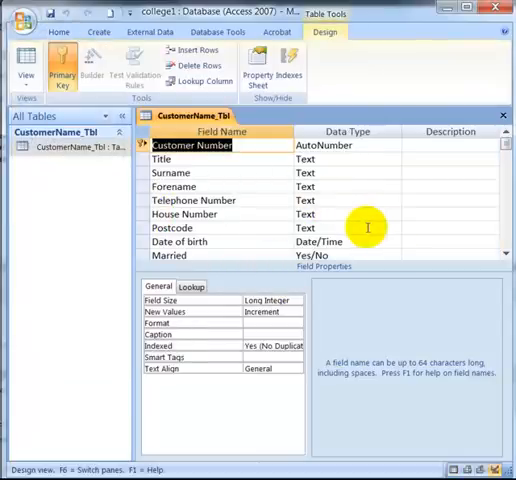
Step: Launch the Input Mask Wizard from the Postcode field's Input Mask property
{"action": "left_click", "coordinate": [344, 228]}
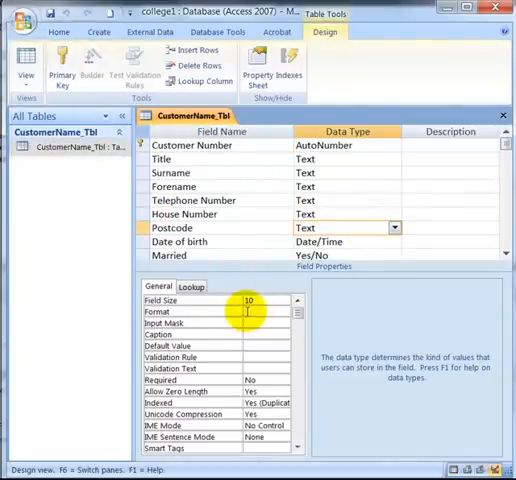
{"action": "left_click", "coordinate": [282, 312]}
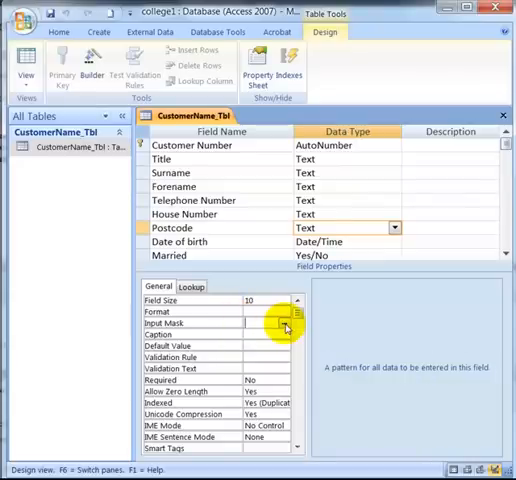
{"action": "left_click", "coordinate": [288, 324]}
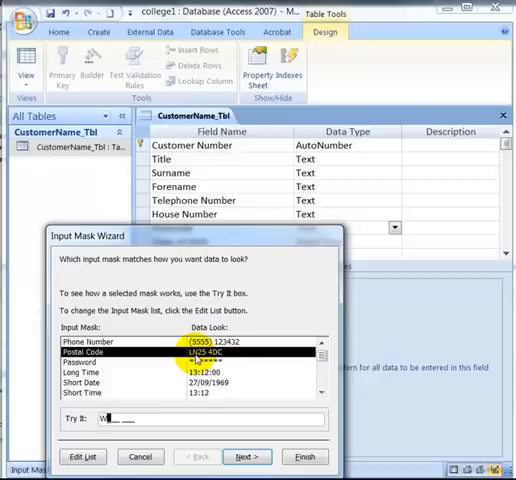
Step: Dismiss the invalid-value warning and advance to customising the Postal Code mask
{"action": "left_click", "coordinate": [244, 456]}
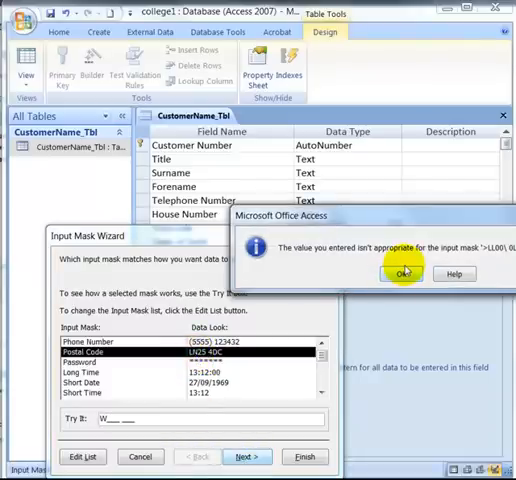
{"action": "left_click", "coordinate": [404, 272]}
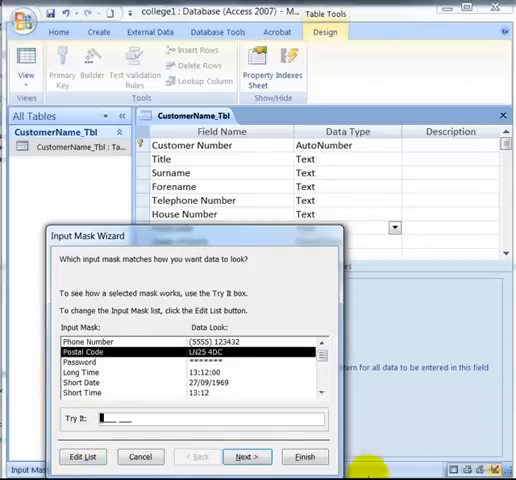
{"action": "left_click", "coordinate": [246, 456]}
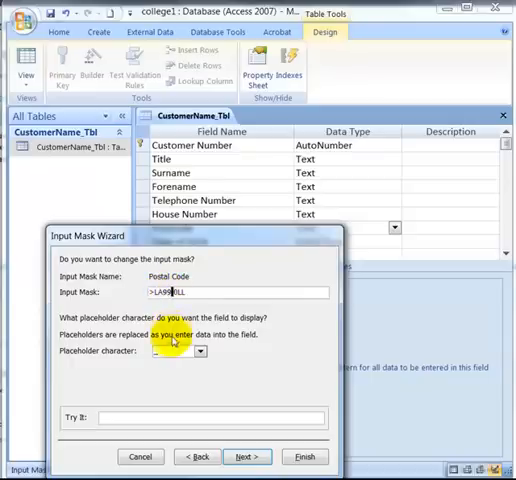
Step: Set # as the placeholder and try sample postcode entries such as RE5 ER in the Try It box
{"action": "left_click", "coordinate": [200, 352]}
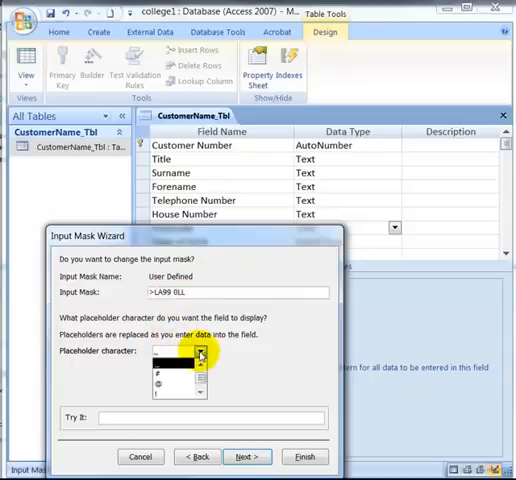
{"action": "left_click", "coordinate": [198, 350]}
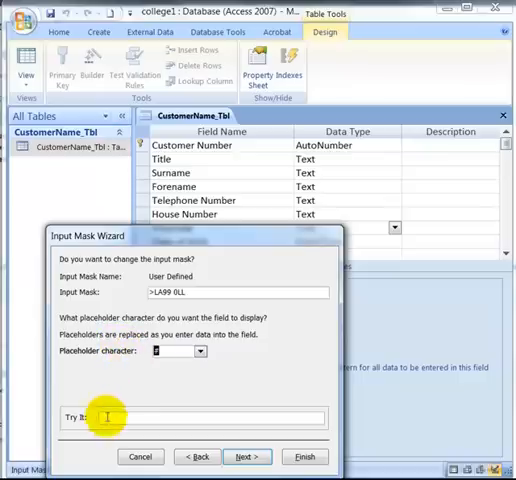
{"action": "left_click", "coordinate": [108, 416]}
{"action": "type", "text": "SW1 1#"}
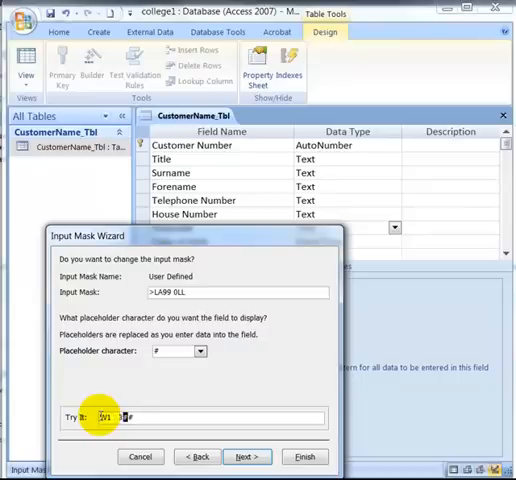
{"action": "type", "text": "RE"}
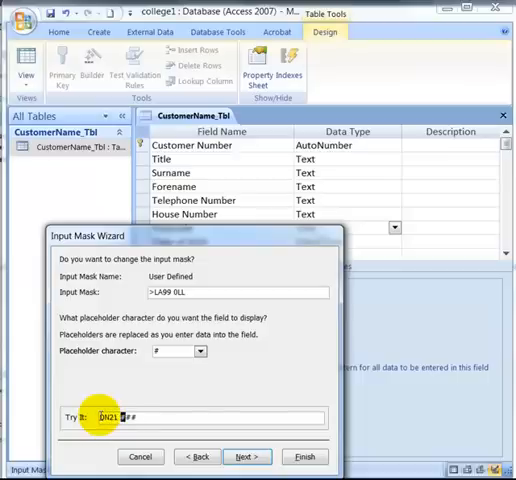
{"action": "type", "text": "5ER"}
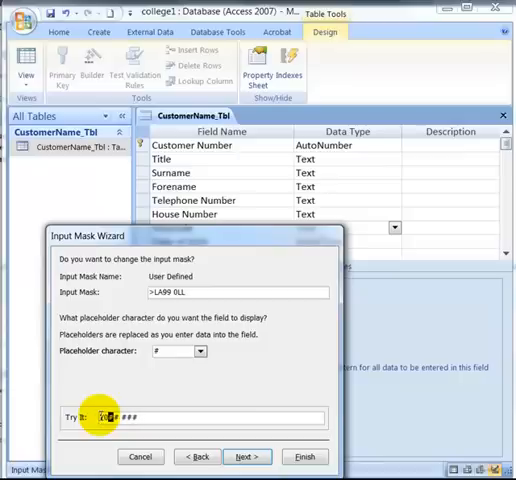
{"action": "type", "text": "012"}
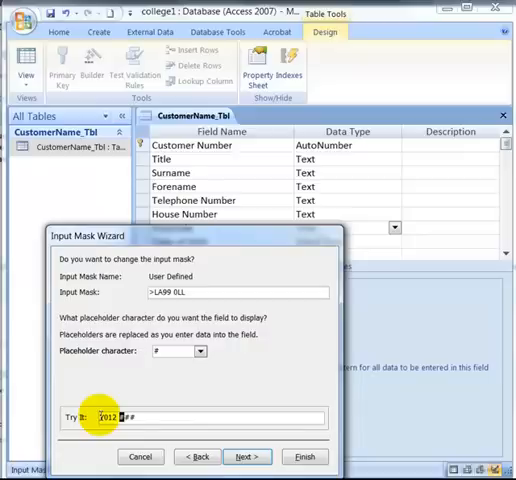
{"action": "type", "text": "5"}
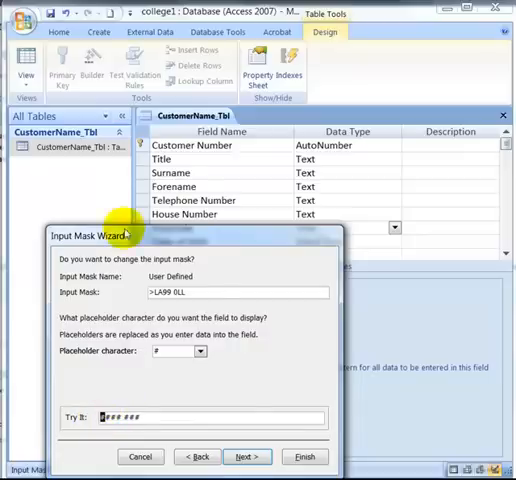
Step: Finish the Postcode mask storing values with the mask symbols
{"action": "left_click", "coordinate": [246, 456]}
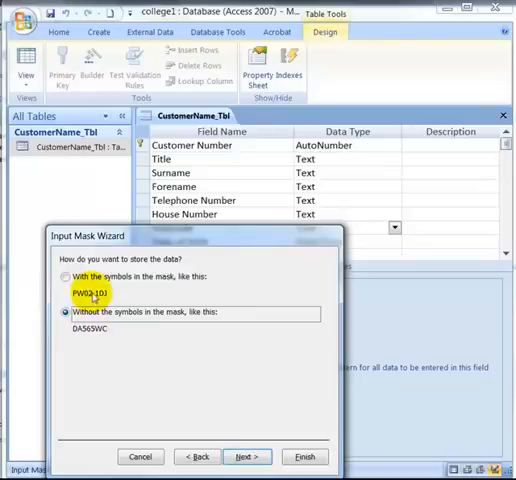
{"action": "left_click", "coordinate": [64, 276]}
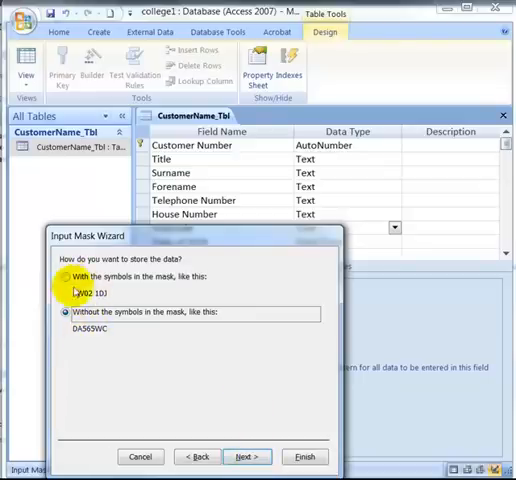
{"action": "left_click", "coordinate": [64, 276]}
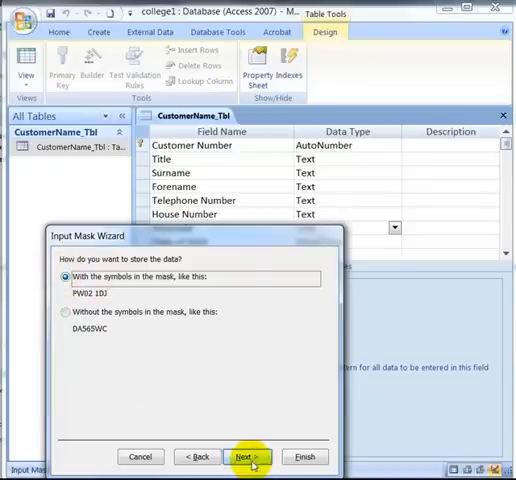
{"action": "left_click", "coordinate": [244, 456]}
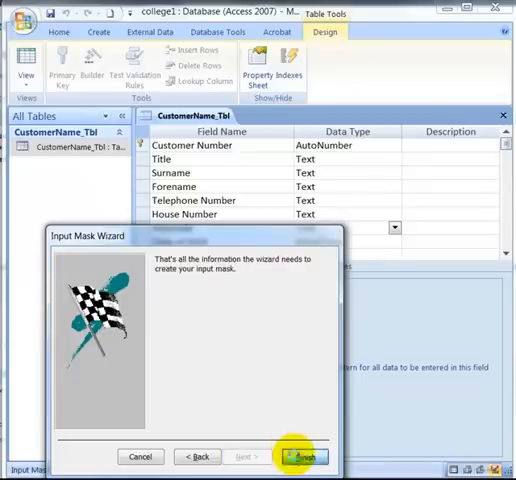
{"action": "left_click", "coordinate": [308, 456]}
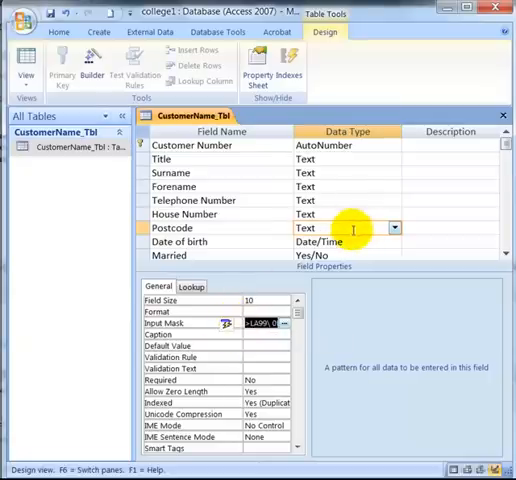
Step: Save the table and start the Input Mask Wizard for the House Number field
{"action": "left_click", "coordinate": [324, 212]}
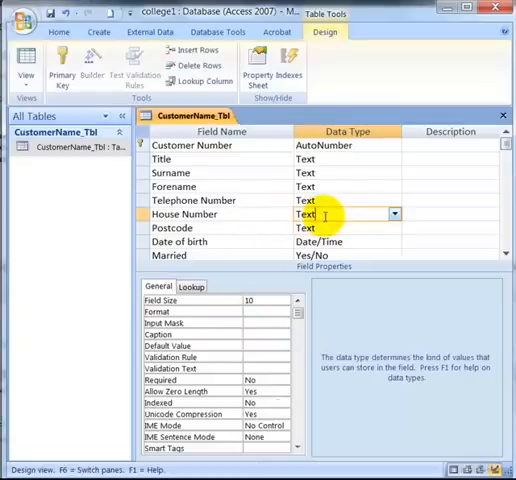
{"action": "left_click", "coordinate": [256, 328]}
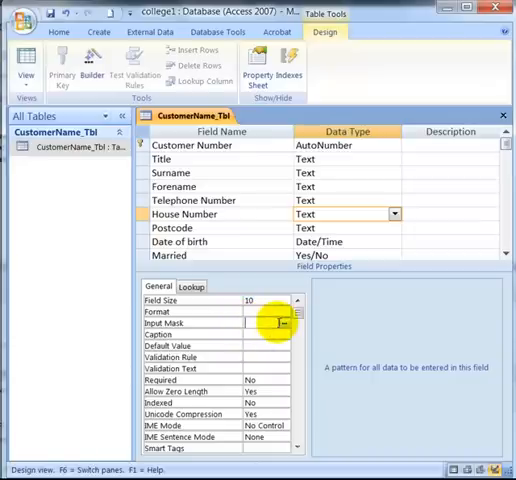
{"action": "left_click", "coordinate": [284, 324]}
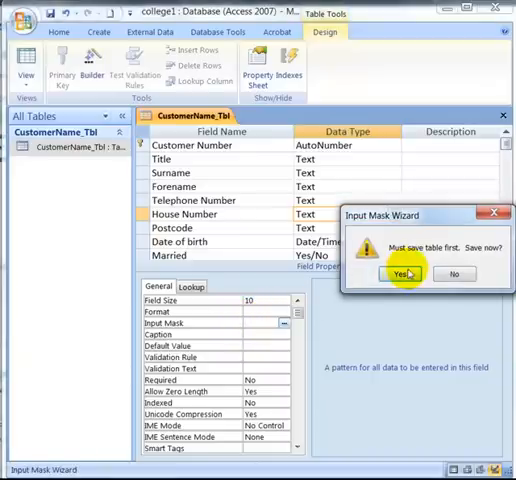
{"action": "left_click", "coordinate": [408, 274]}
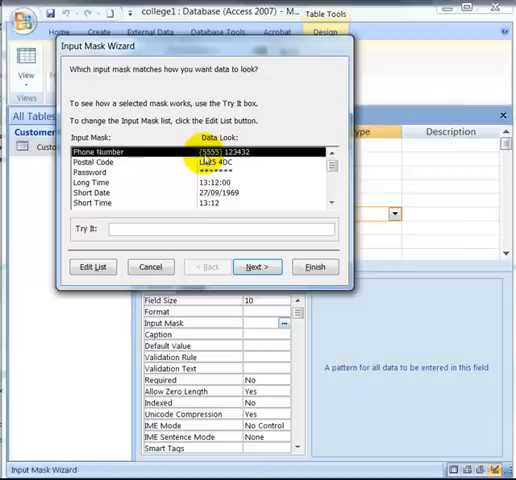
Step: Try the Phone Number mask with (0798) 0 and advance to customising it
{"action": "left_click", "coordinate": [120, 228]}
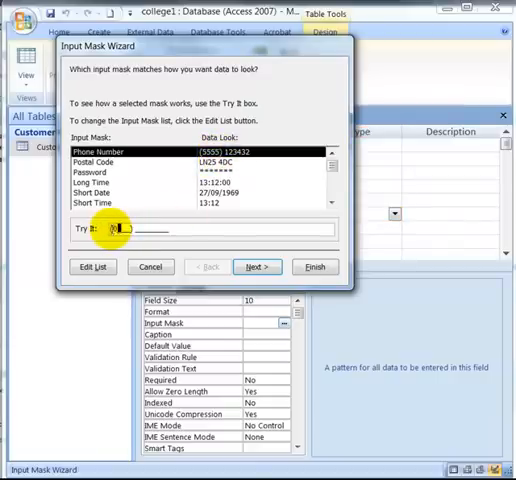
{"action": "type", "text": "(0798) 0"}
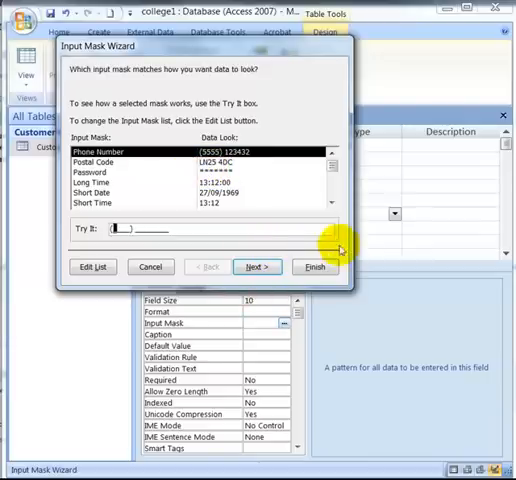
{"action": "left_click", "coordinate": [256, 268]}
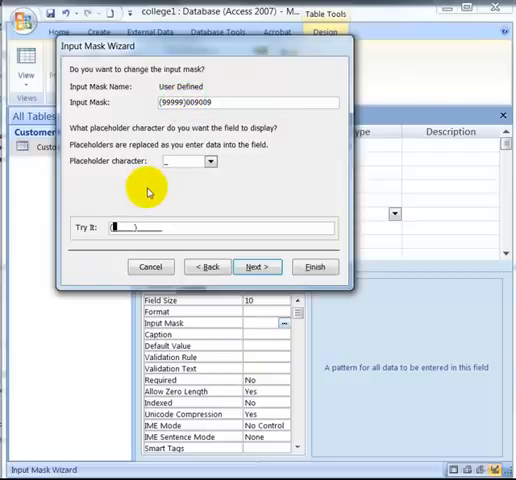
{"action": "type", "text": "01522)"}
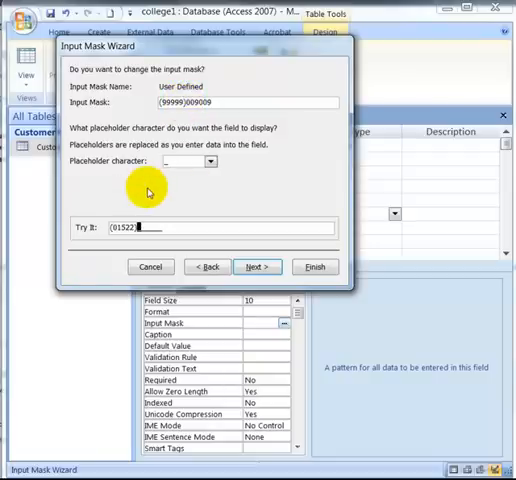
{"action": "type", "text": "680923"}
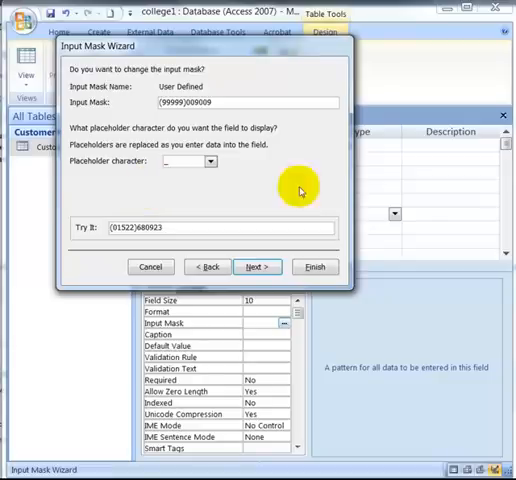
{"action": "left_click", "coordinate": [256, 266]}
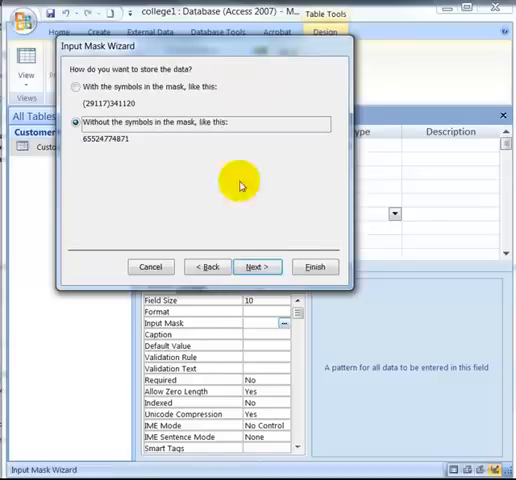
Step: Finish the House Number mask storing values with the mask symbols
{"action": "left_click", "coordinate": [76, 86]}
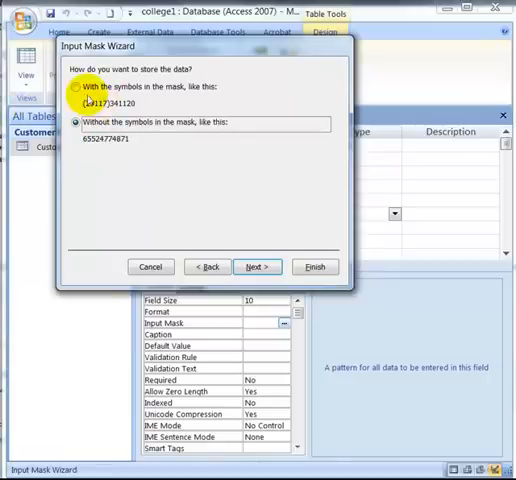
{"action": "left_click", "coordinate": [72, 88]}
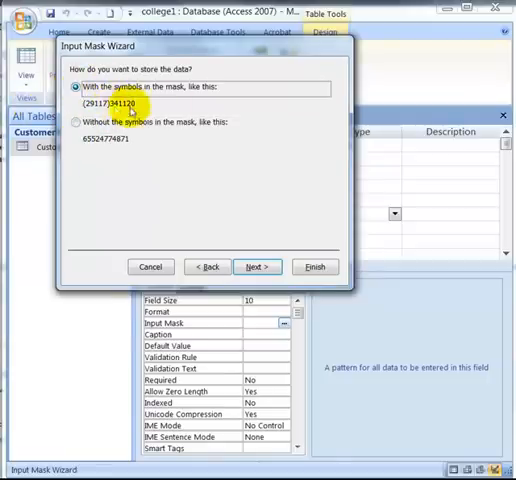
{"action": "left_click", "coordinate": [258, 266]}
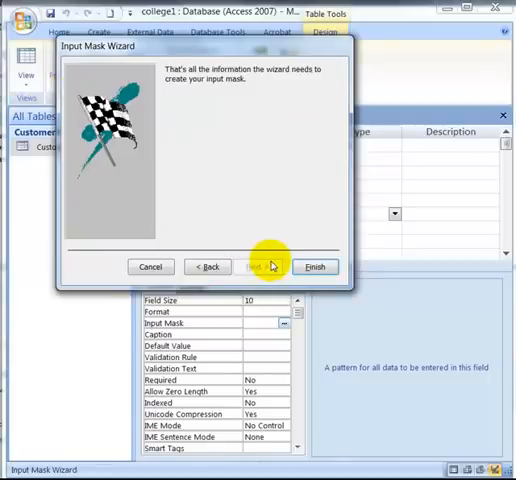
{"action": "left_click", "coordinate": [316, 266]}
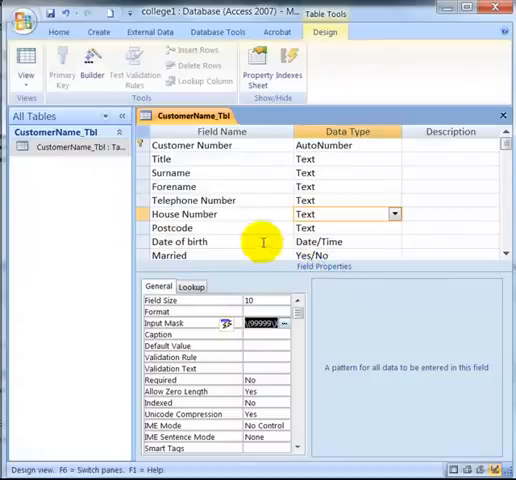